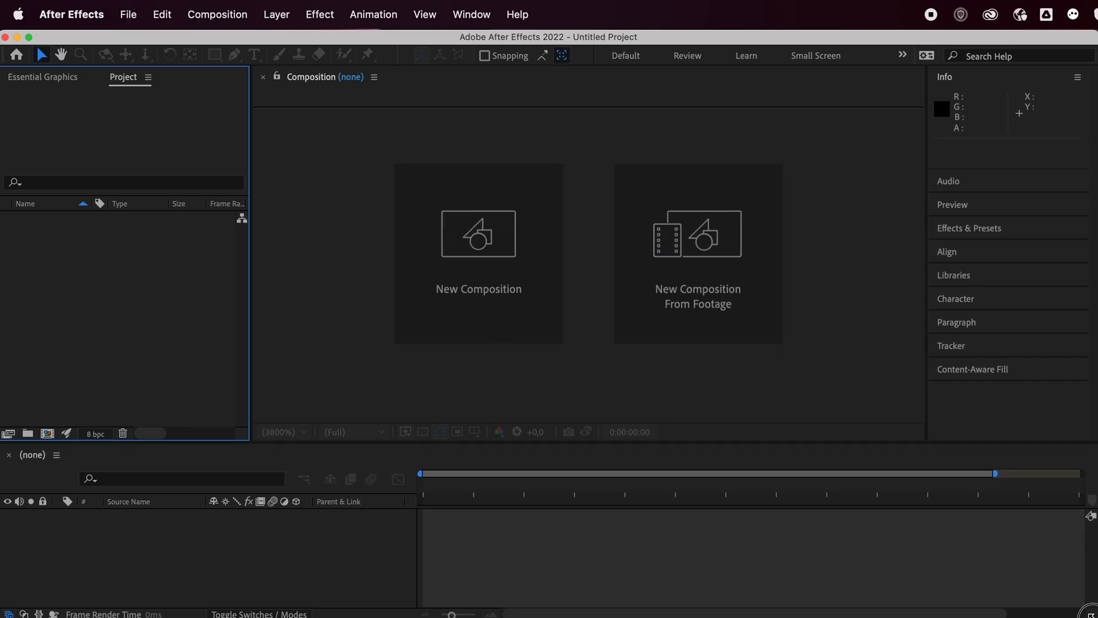
pyautogui.moveTo(253, 171)
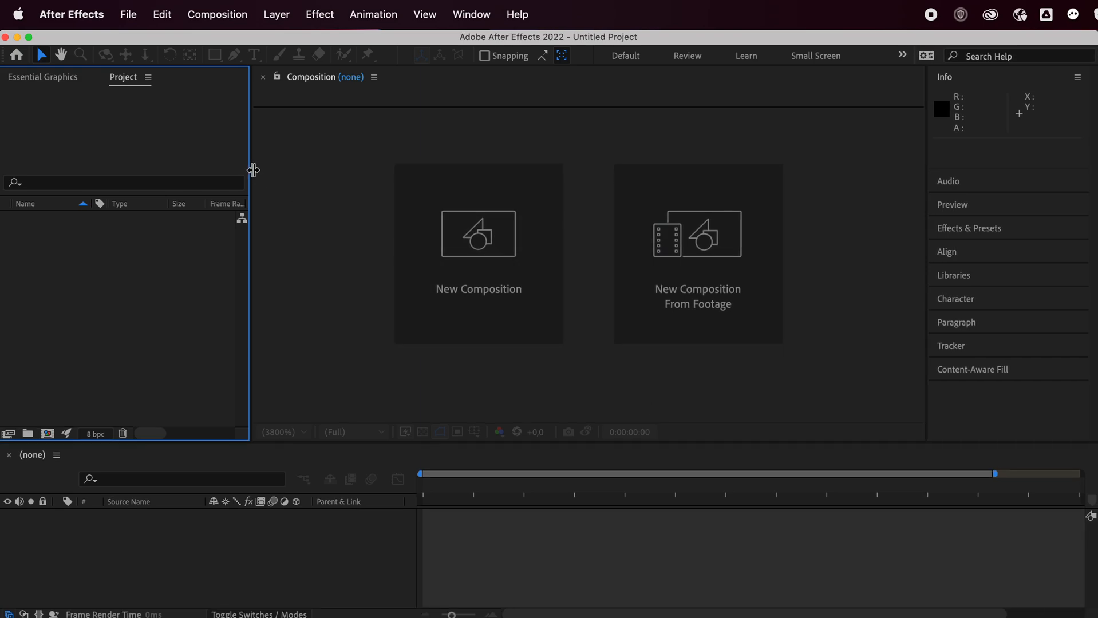
pyautogui.moveTo(388, 211)
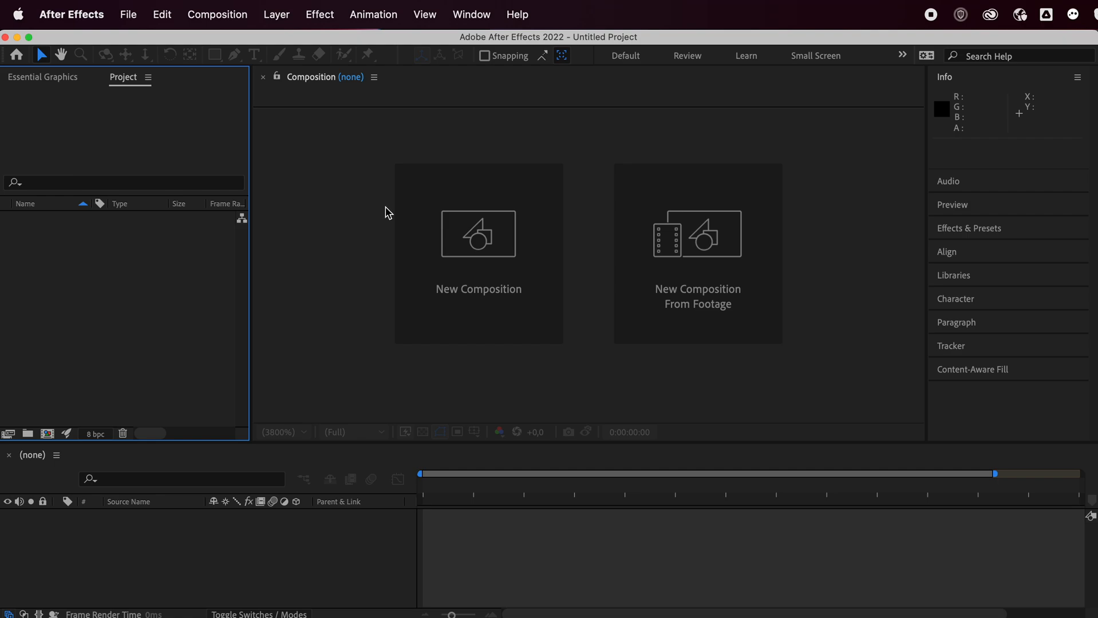
pyautogui.moveTo(449, 246)
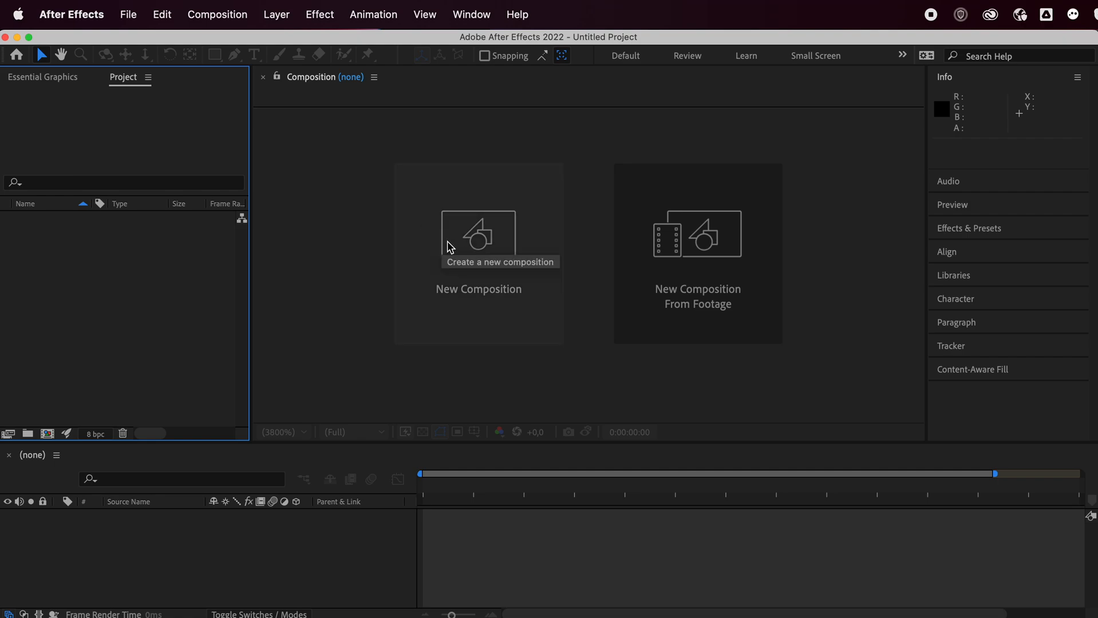
pyautogui.moveTo(480, 244)
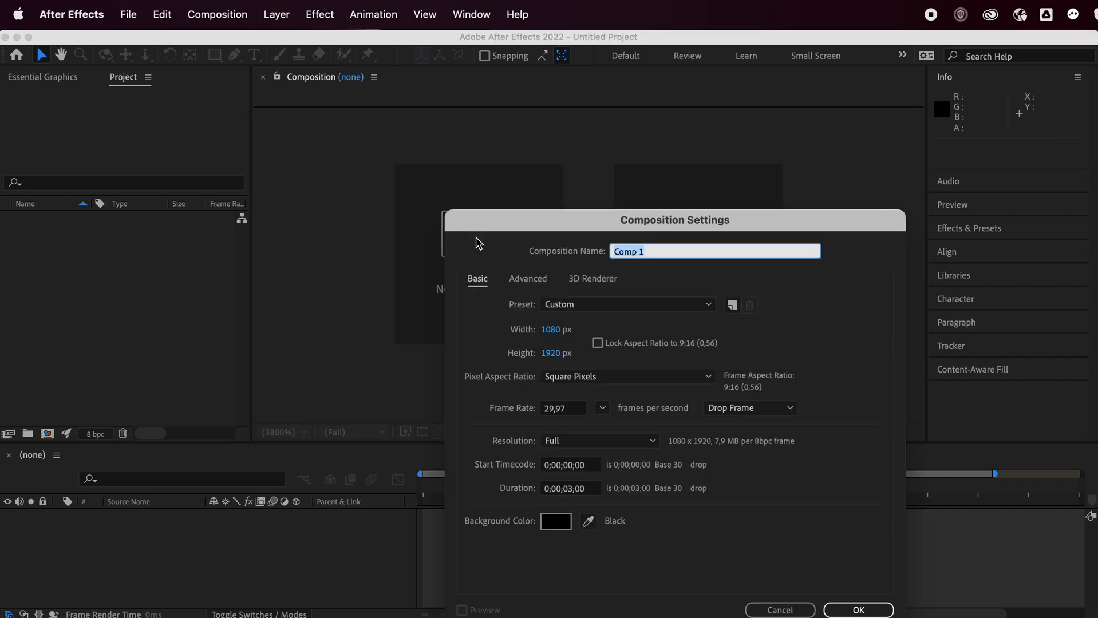
pyautogui.moveTo(579, 346)
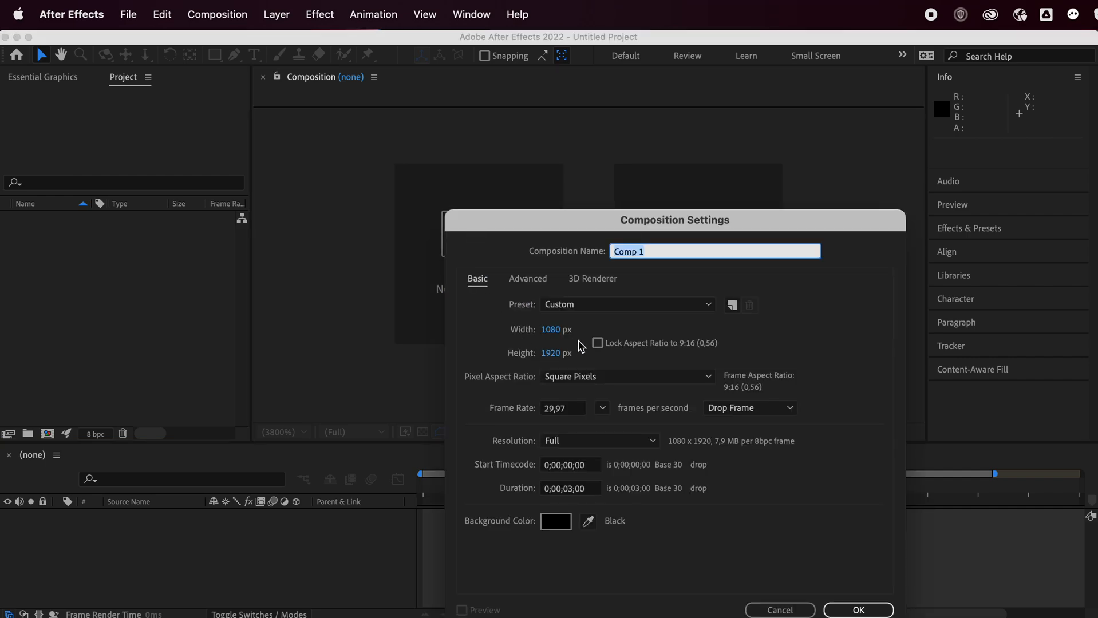
pyautogui.moveTo(594, 363)
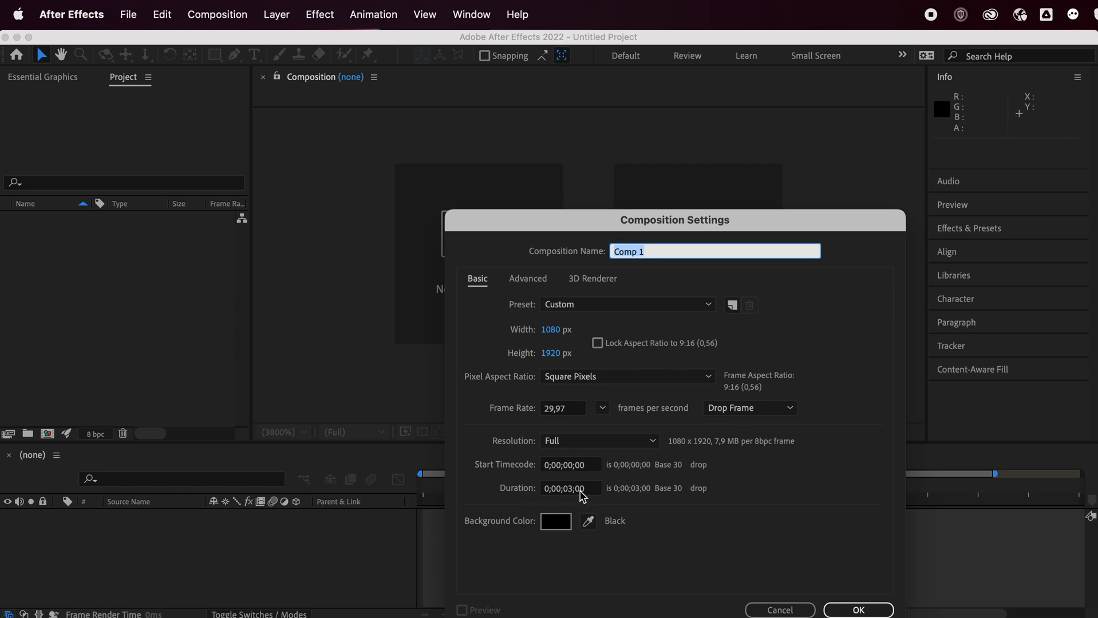
# Create Comp 1 with the HDTV 1080 29.97 preset, 3-second duration and black background
pyautogui.click(858, 610)
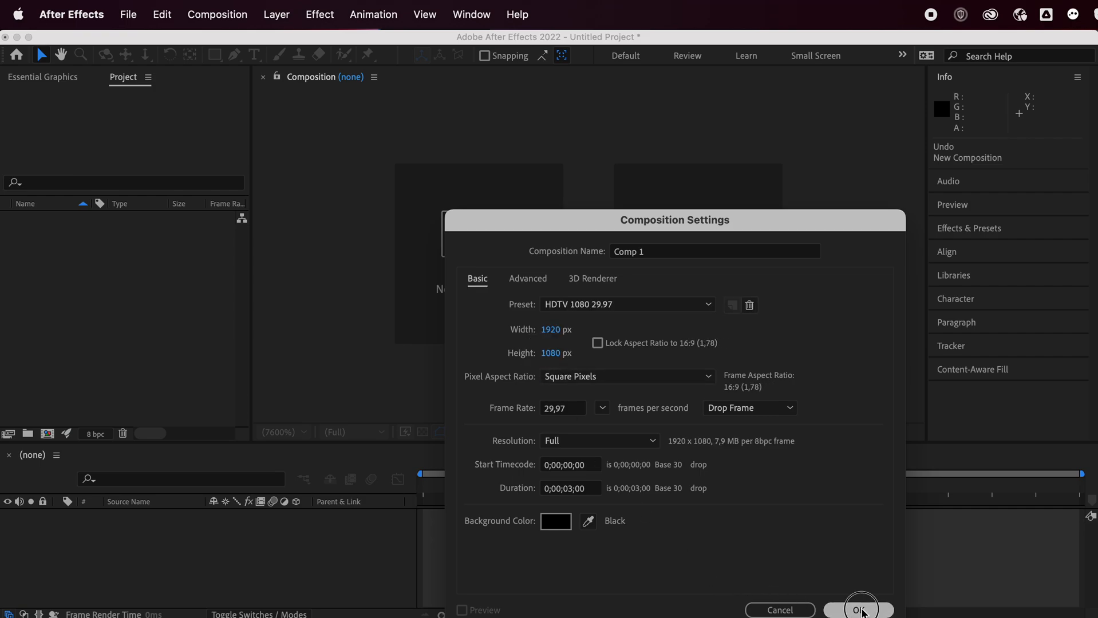
pyautogui.click(859, 610)
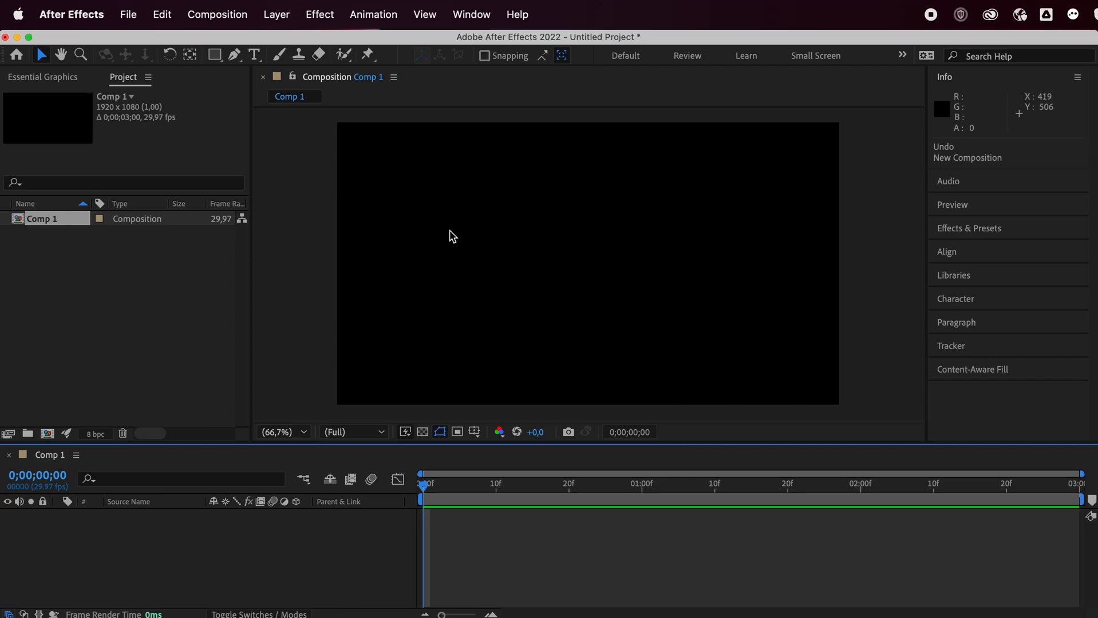
pyautogui.moveTo(349, 108)
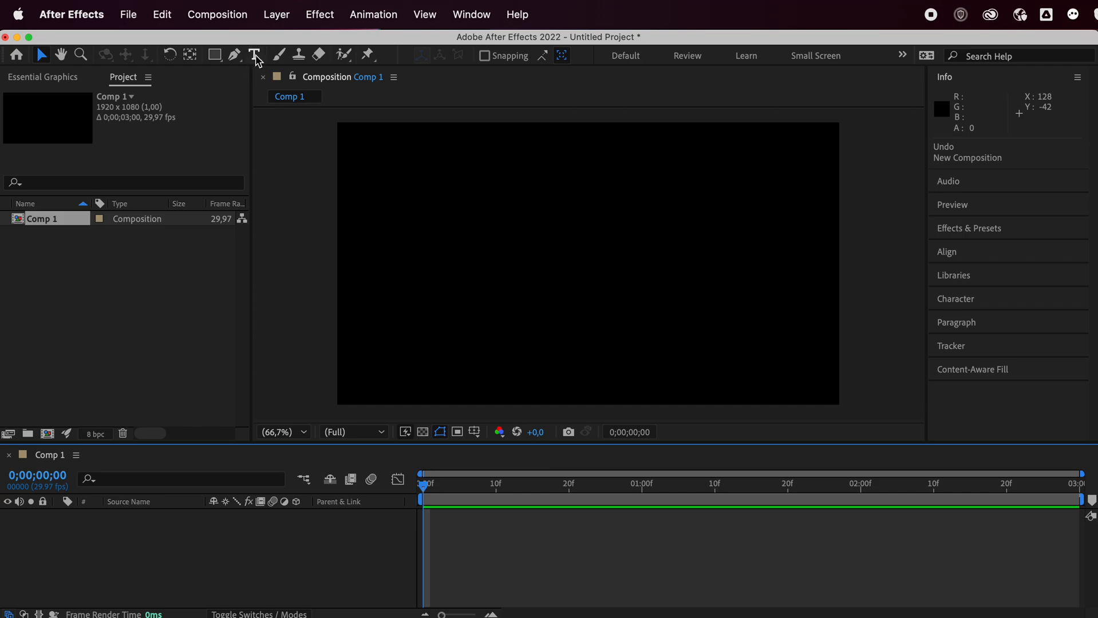
# Add a white LOVE text layer near the frame centre, set in Didot Italic at 350 px
pyautogui.click(255, 55)
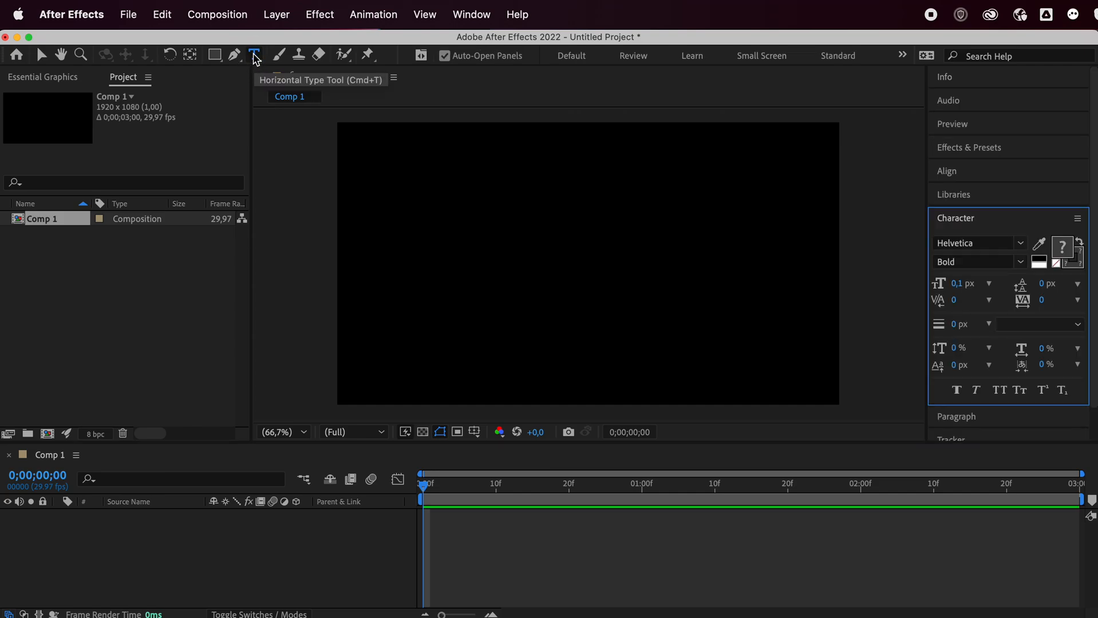
pyautogui.click(501, 271)
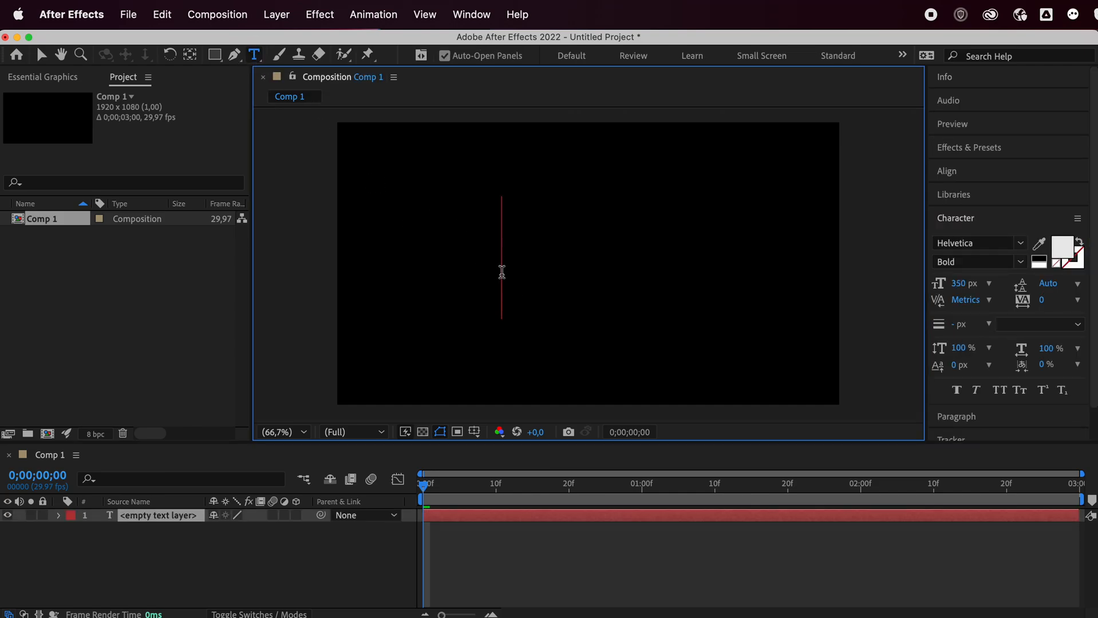
pyautogui.write('LO')
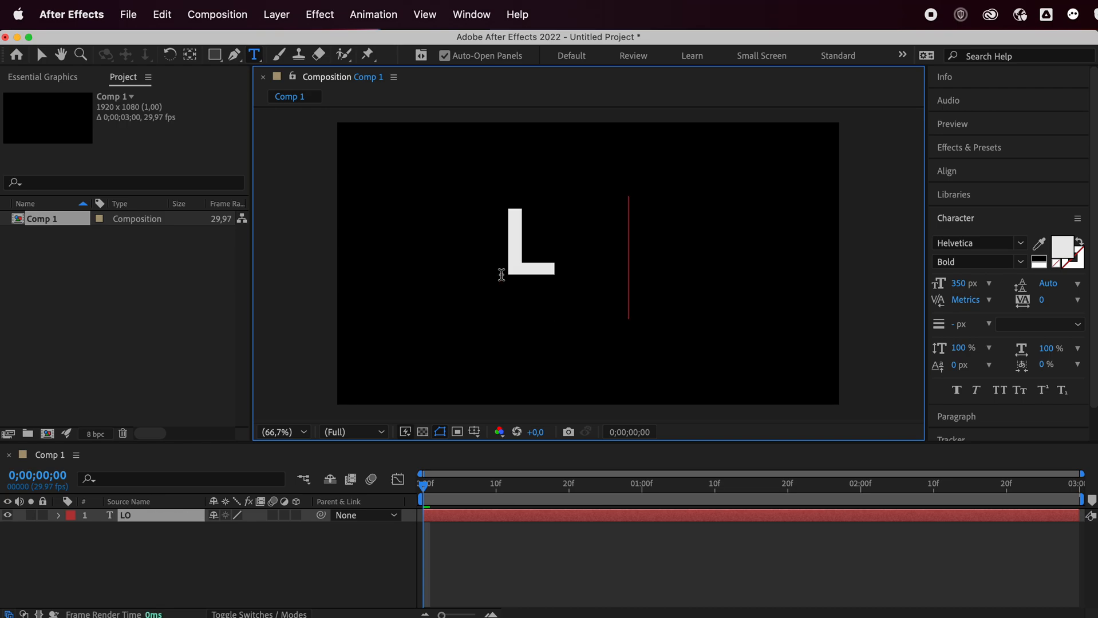
pyautogui.write('VE')
pyautogui.click(978, 243)
pyautogui.write('dido')
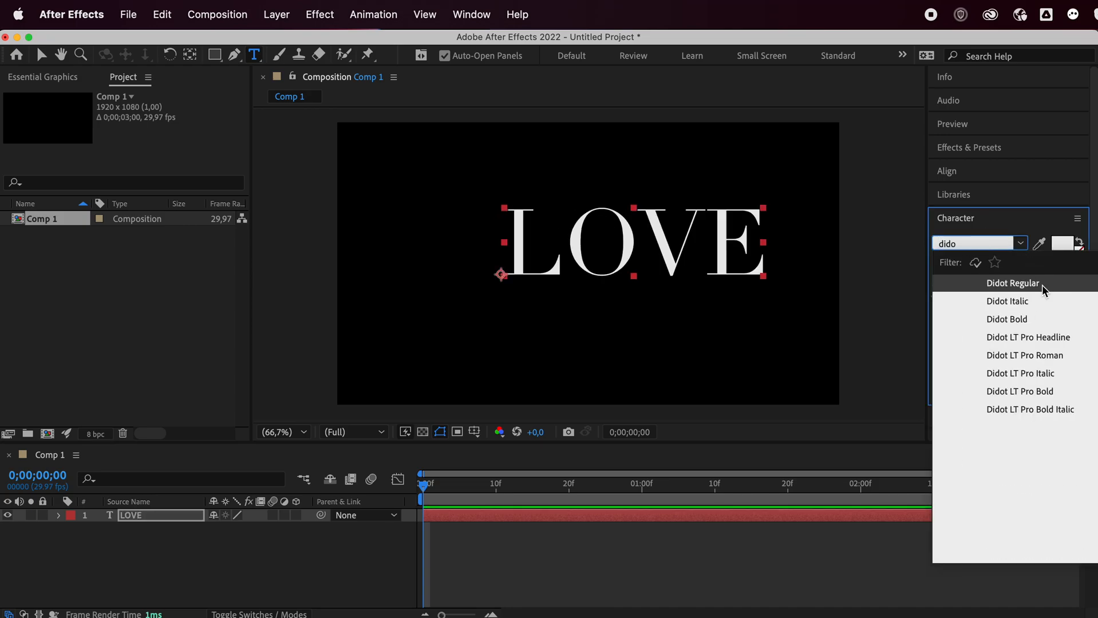
pyautogui.click(1006, 301)
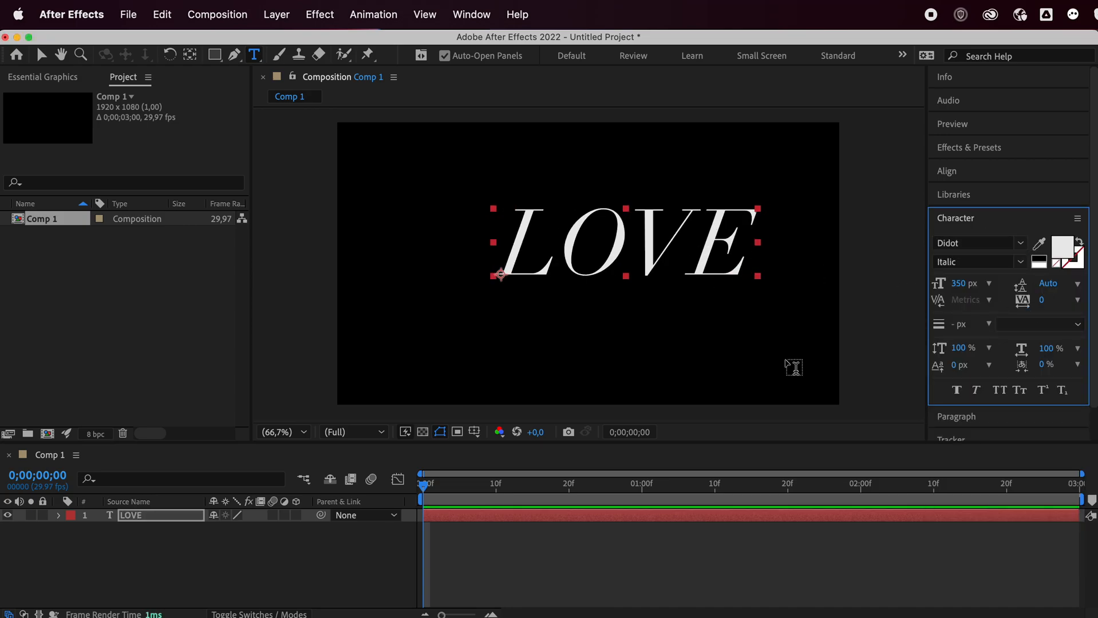
pyautogui.click(59, 515)
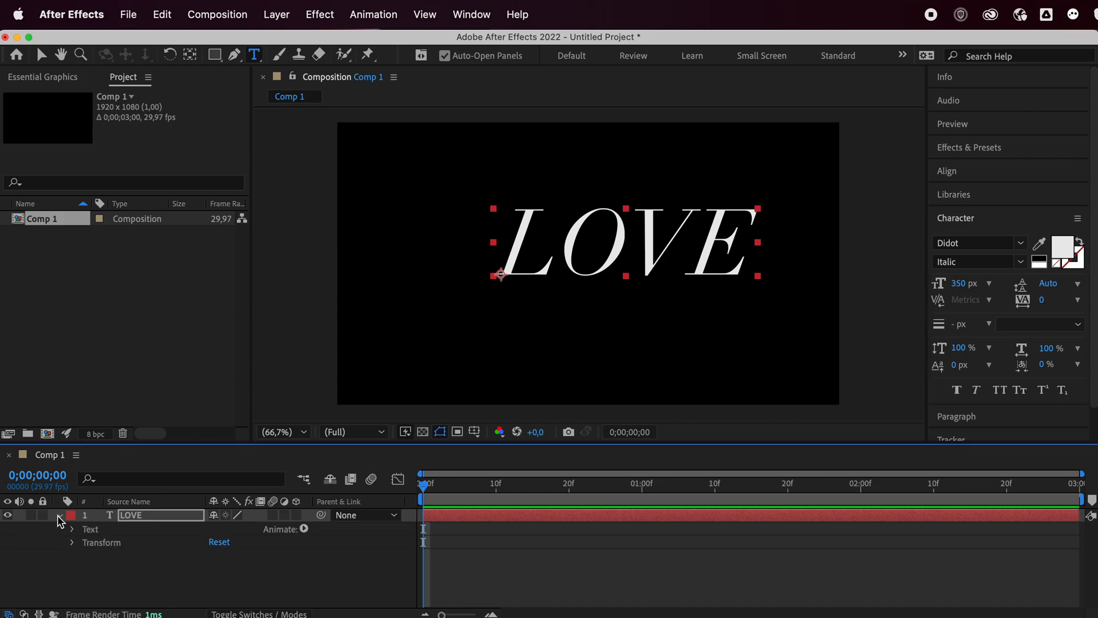
# Reveal LOVE's Transform, then swap the Character panel for the Align panel to centre the layer
pyautogui.click(71, 542)
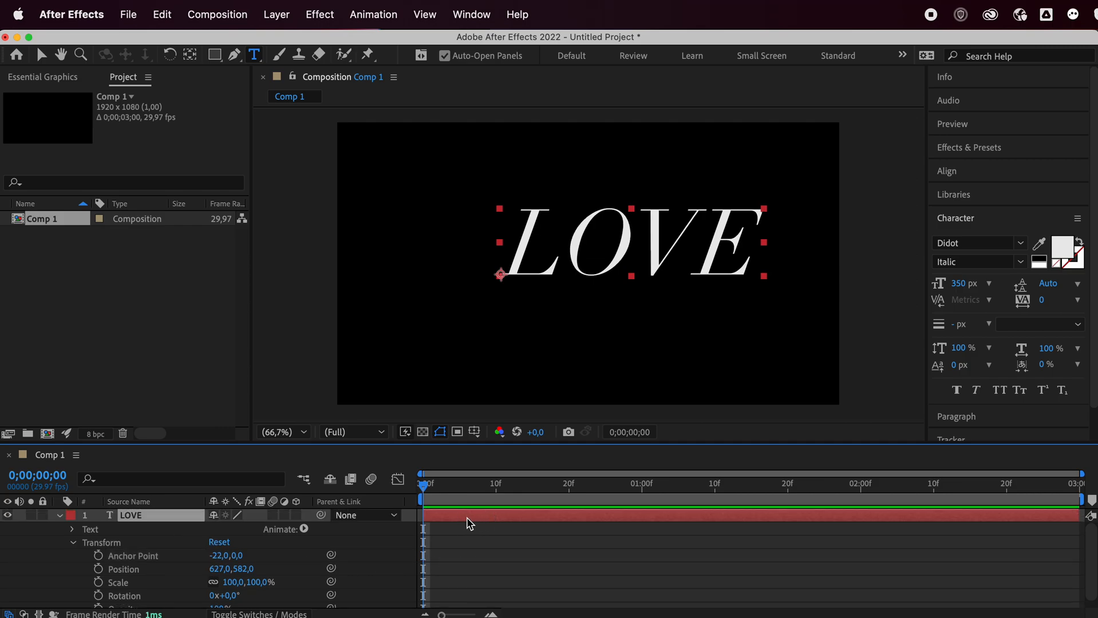
pyautogui.click(60, 515)
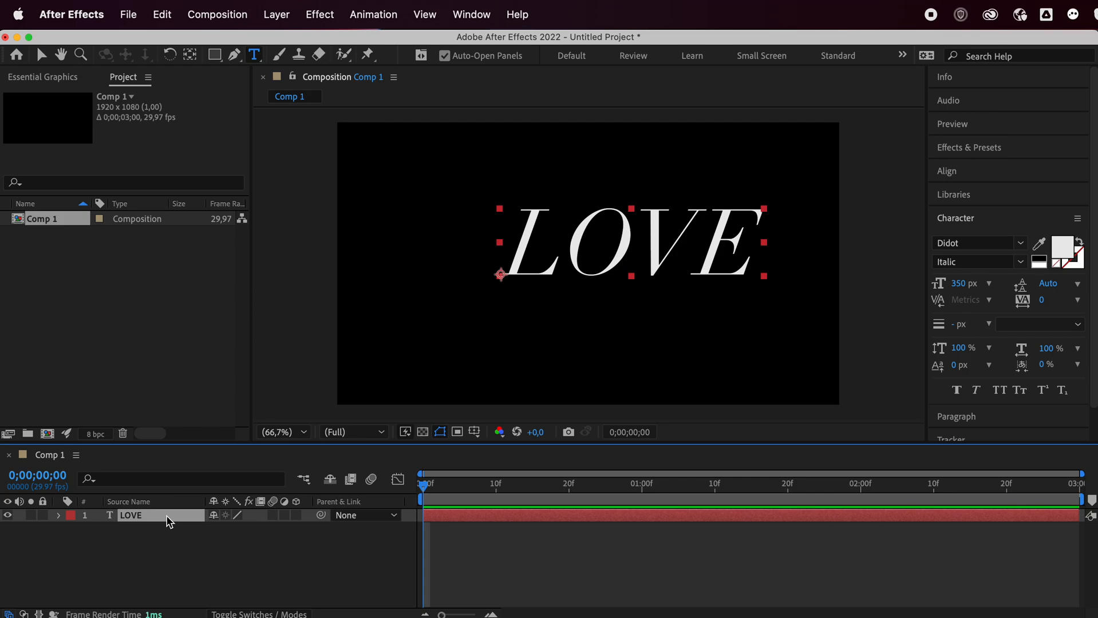
pyautogui.click(954, 218)
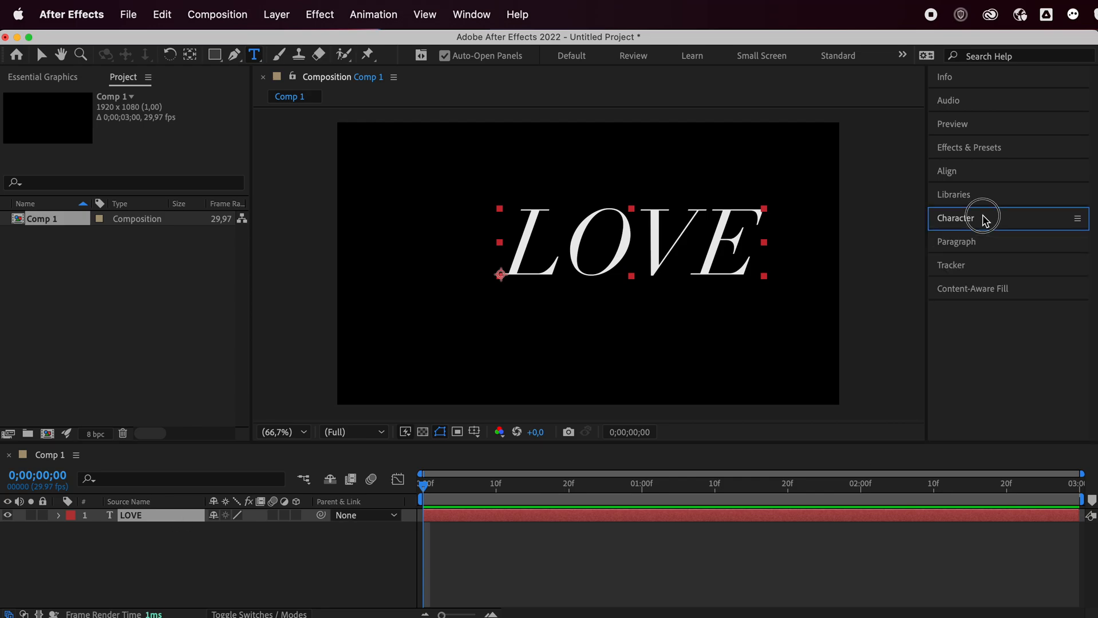
pyautogui.moveTo(969, 171)
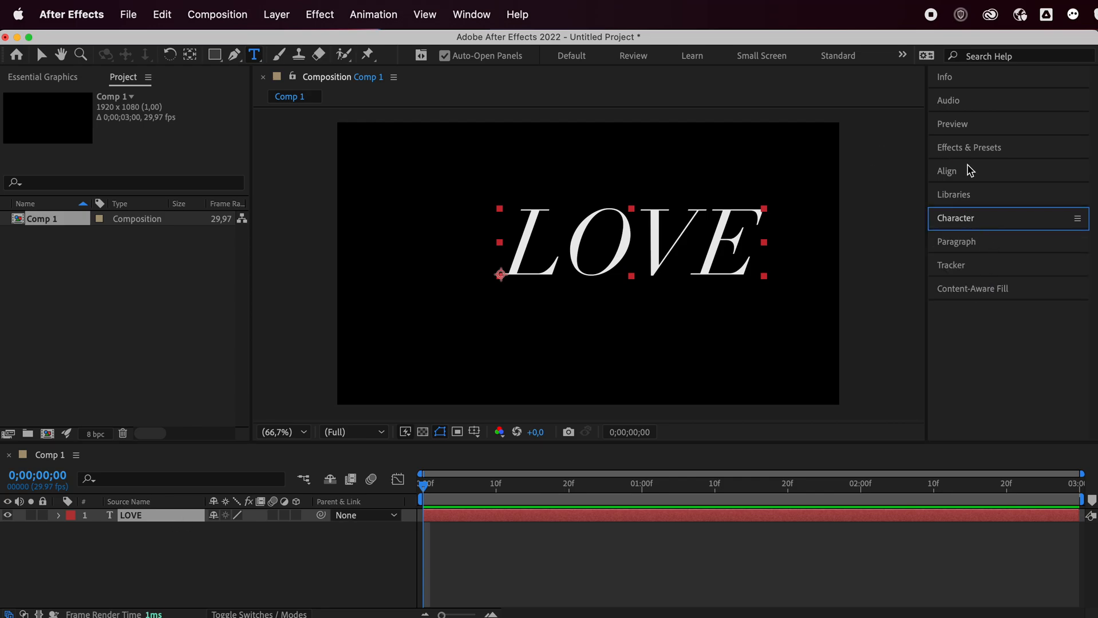
pyautogui.click(946, 170)
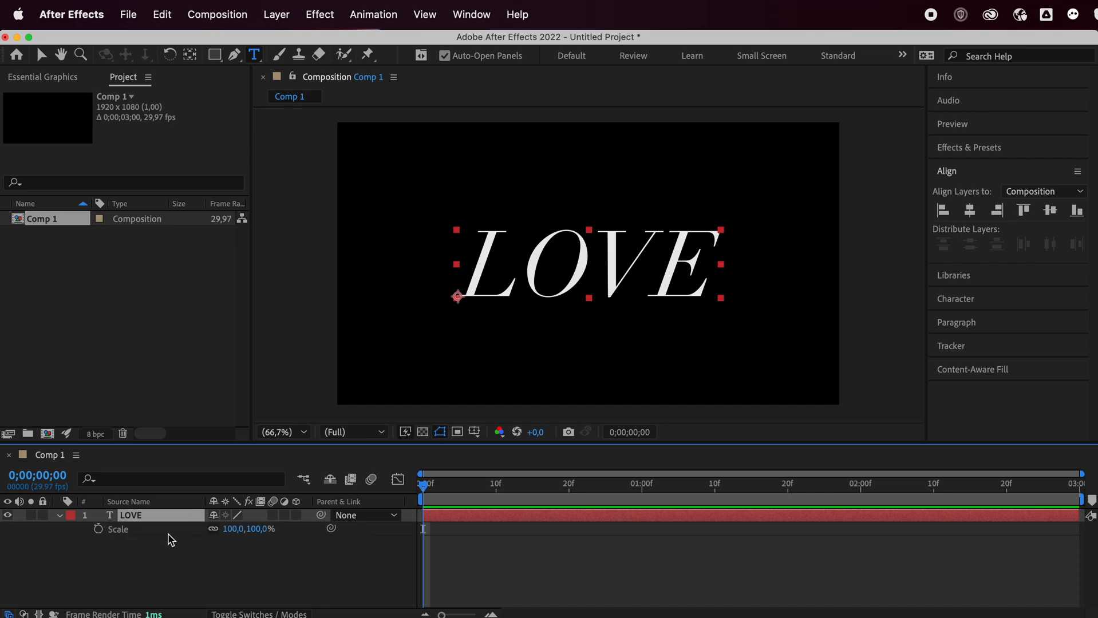
pyautogui.moveTo(218, 538)
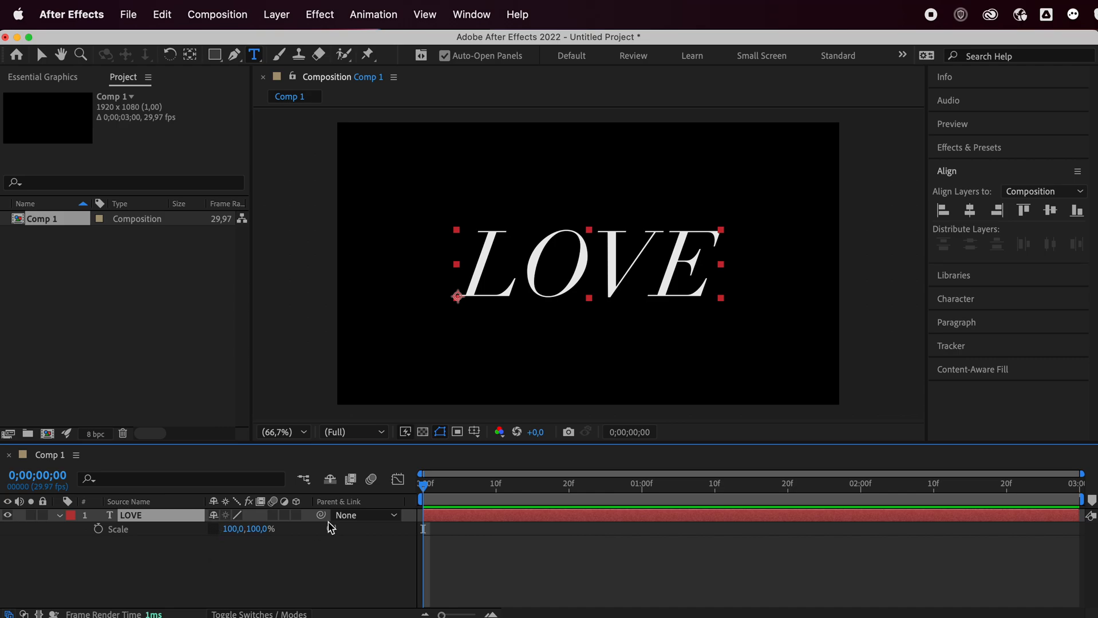
pyautogui.moveTo(377, 490)
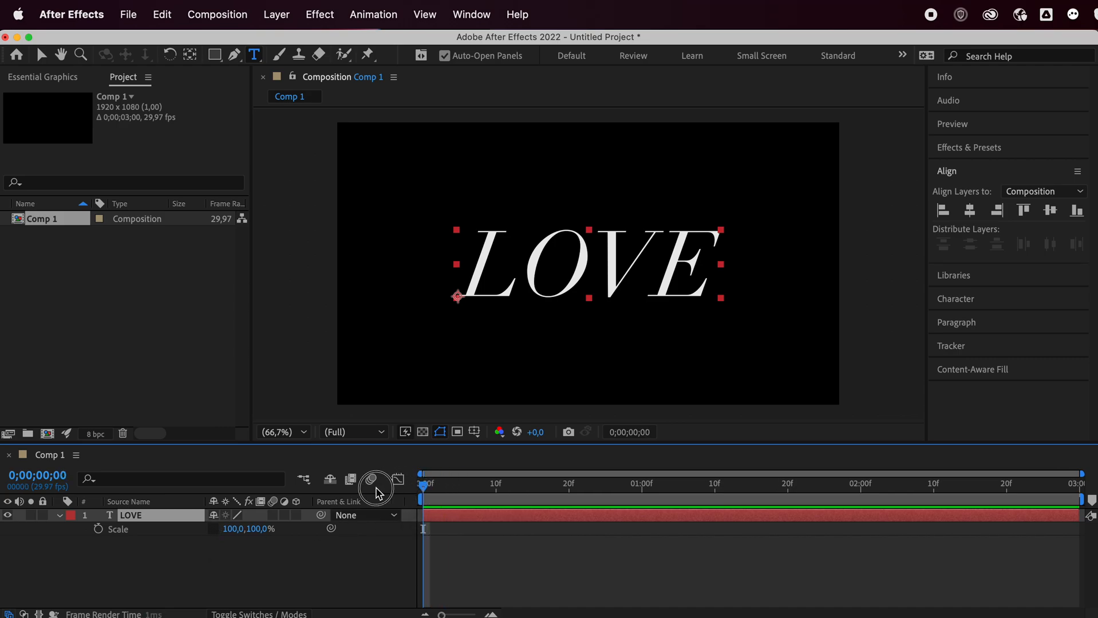
pyautogui.moveTo(99, 533)
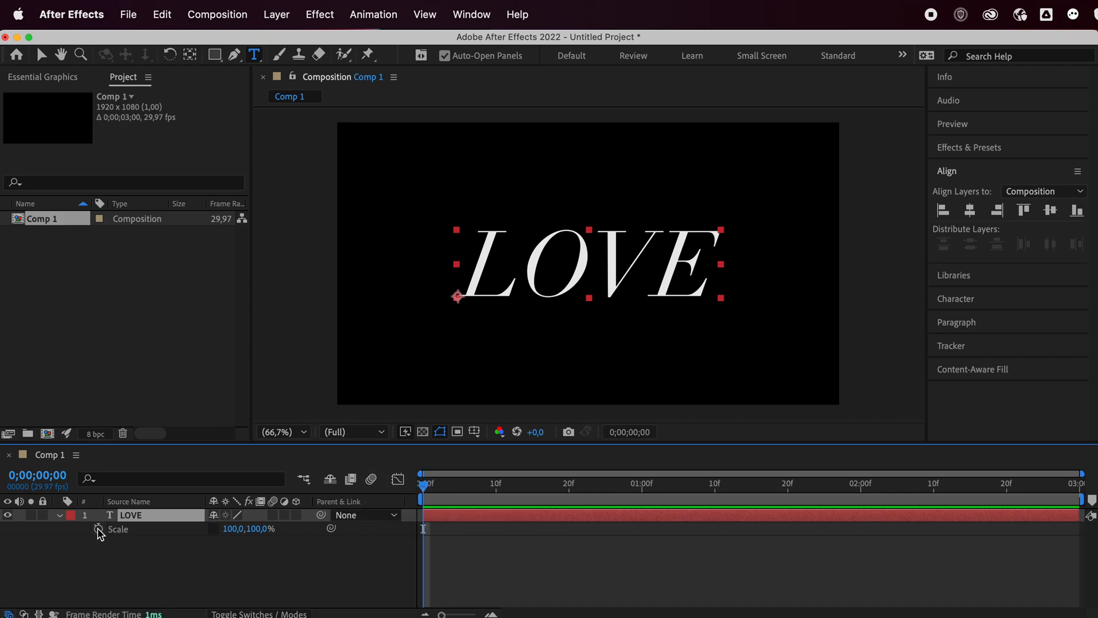
# Key LOVE's Scale at frame zero, then set it to 0% at the 2-second mark
pyautogui.click(98, 529)
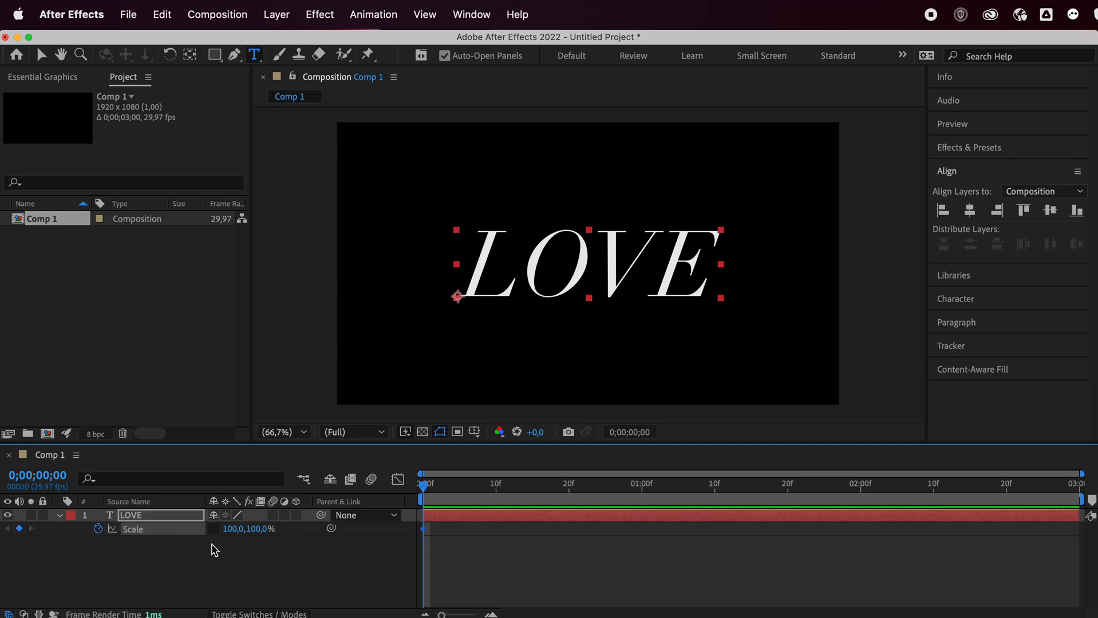
pyautogui.moveTo(843, 496)
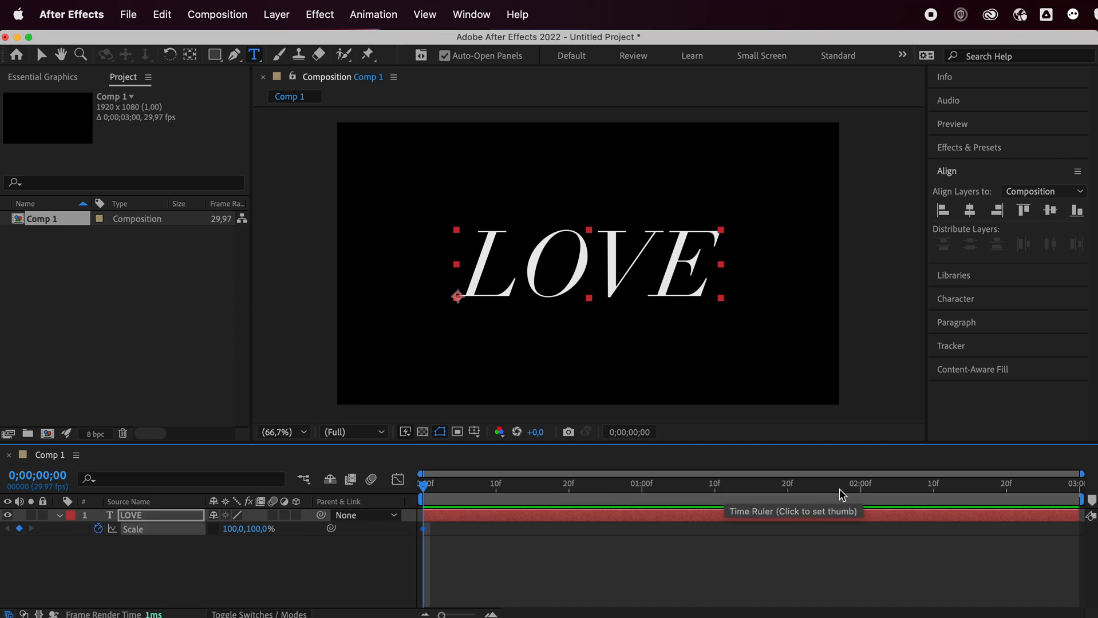
pyautogui.moveTo(854, 494)
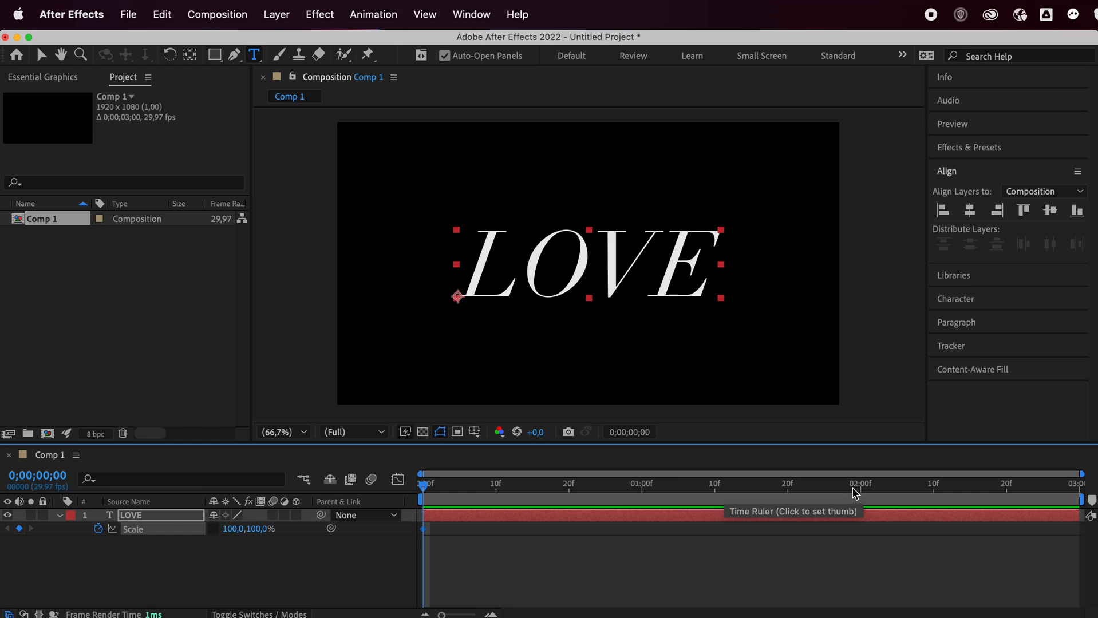
pyautogui.click(861, 483)
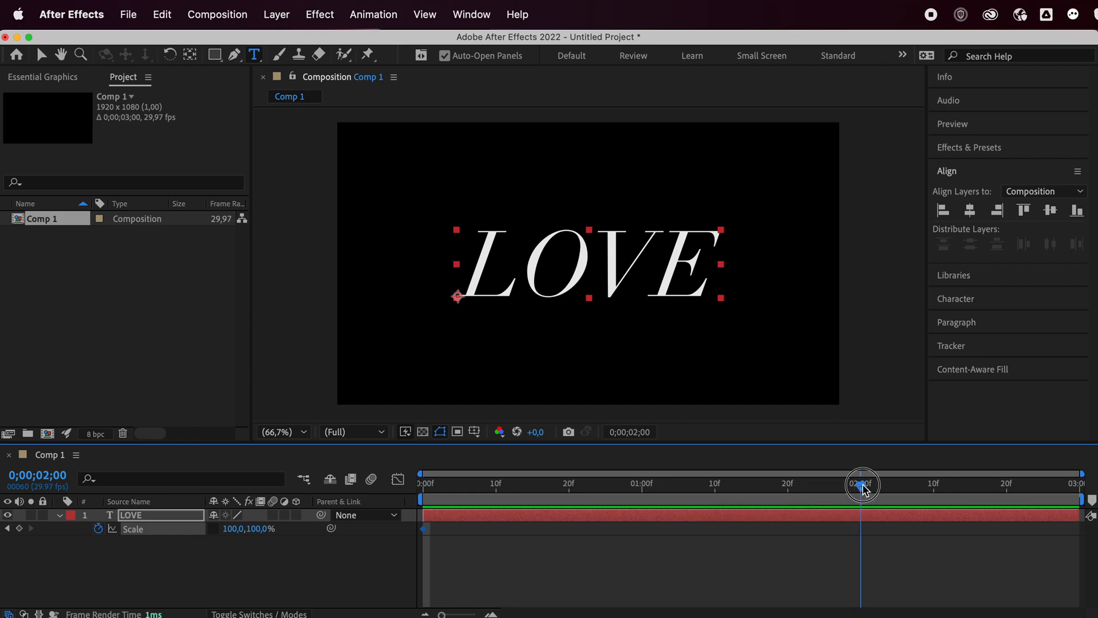
pyautogui.moveTo(247, 534)
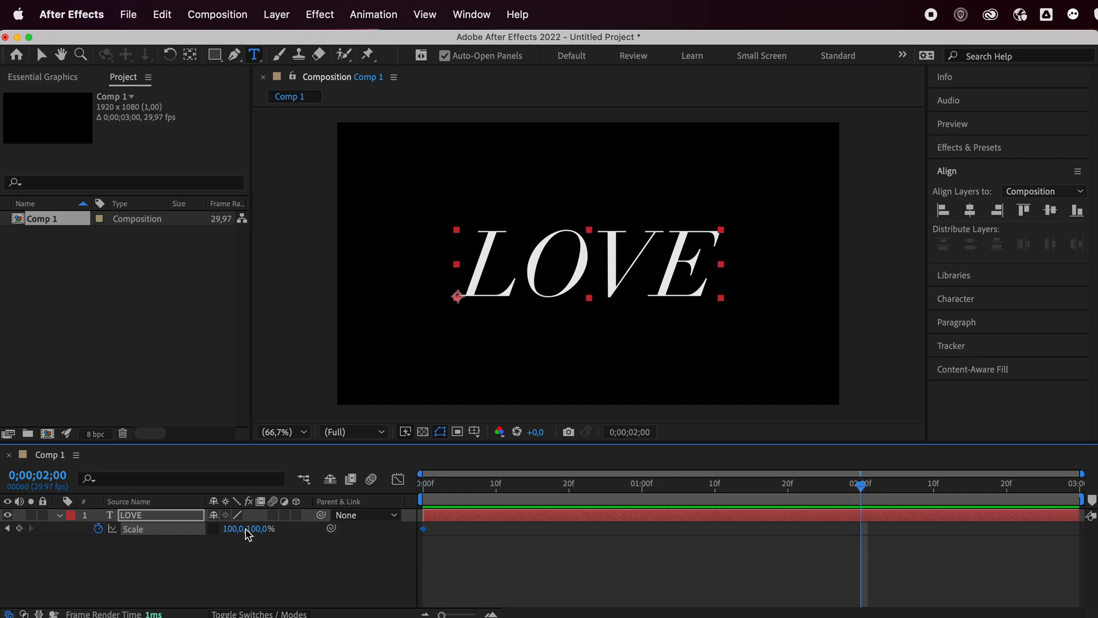
pyautogui.doubleClick(231, 528)
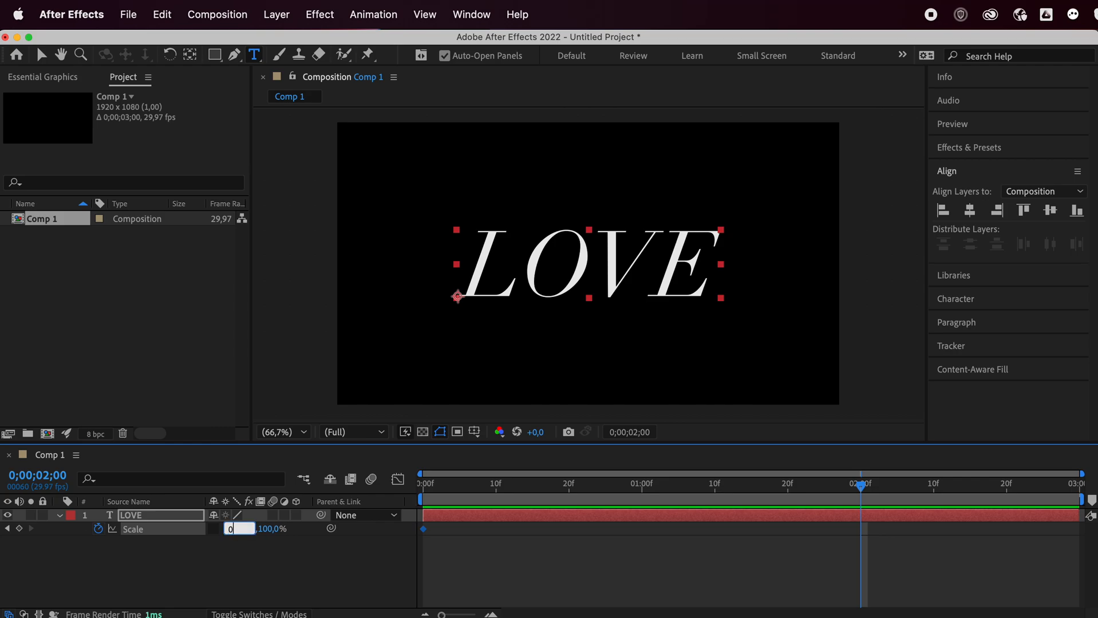
pyautogui.write('00,0,100,0%')
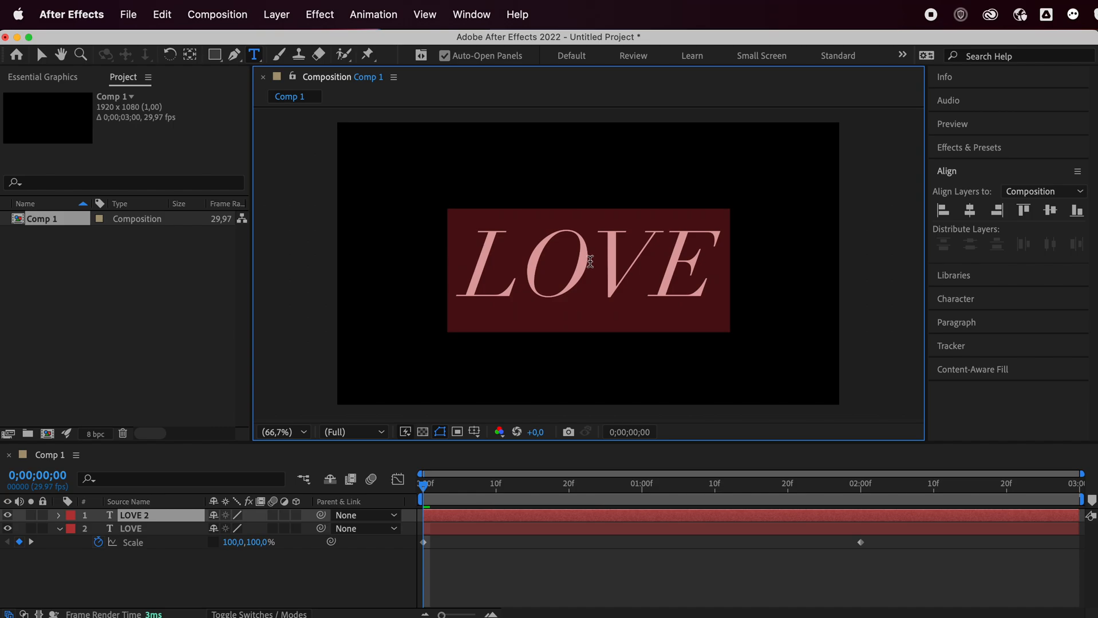
# Retype the duplicated layer as HATE and set it in Helvetica Bold
pyautogui.write('HATE')
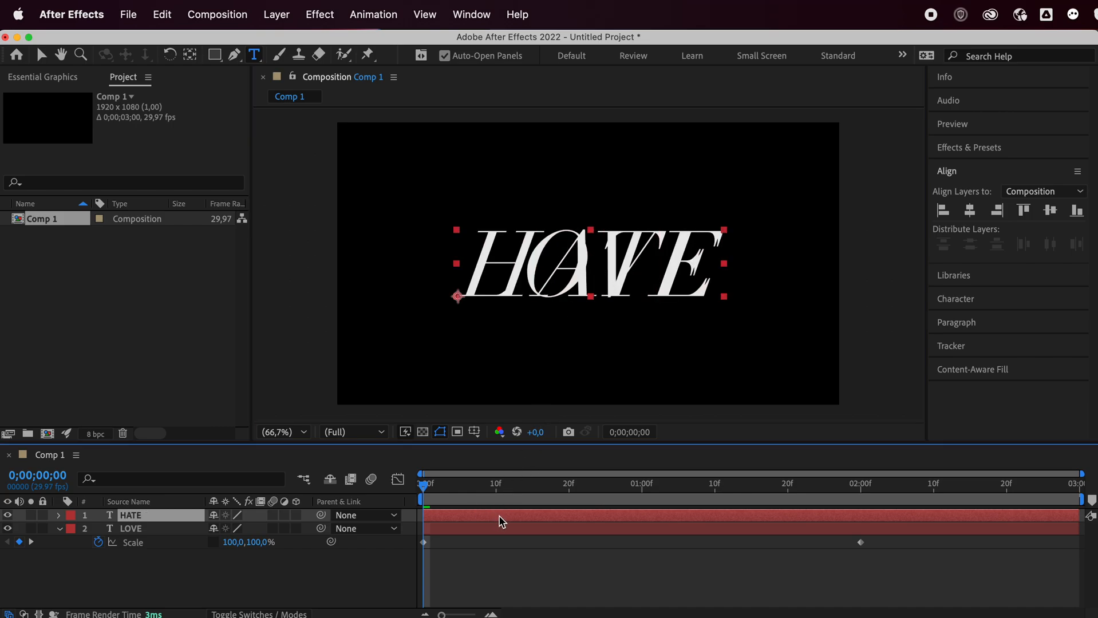
pyautogui.moveTo(962, 319)
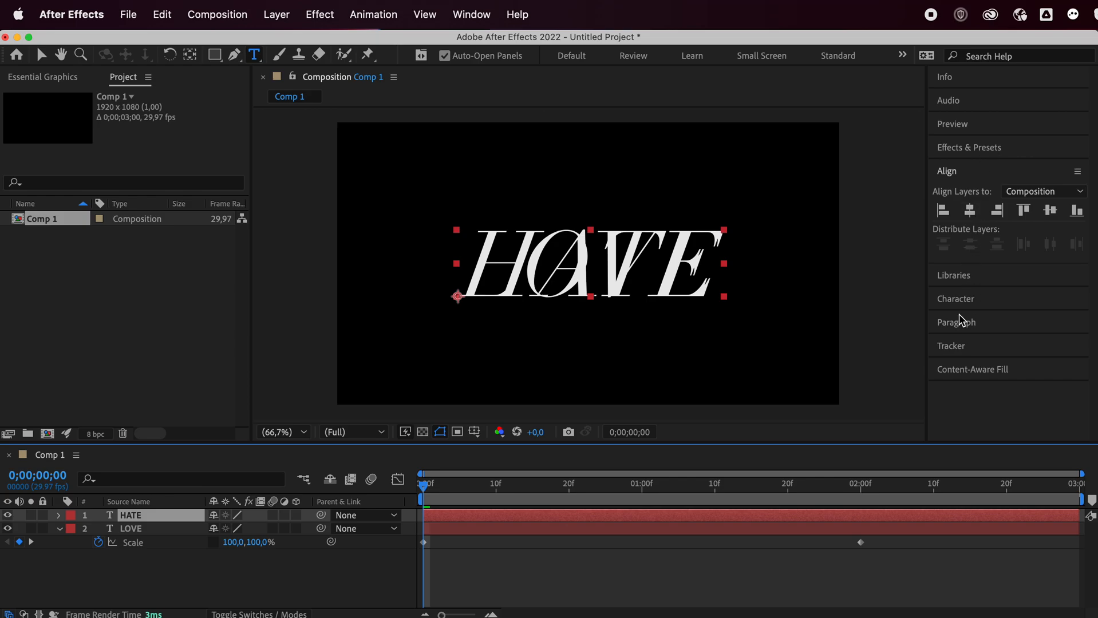
pyautogui.click(955, 299)
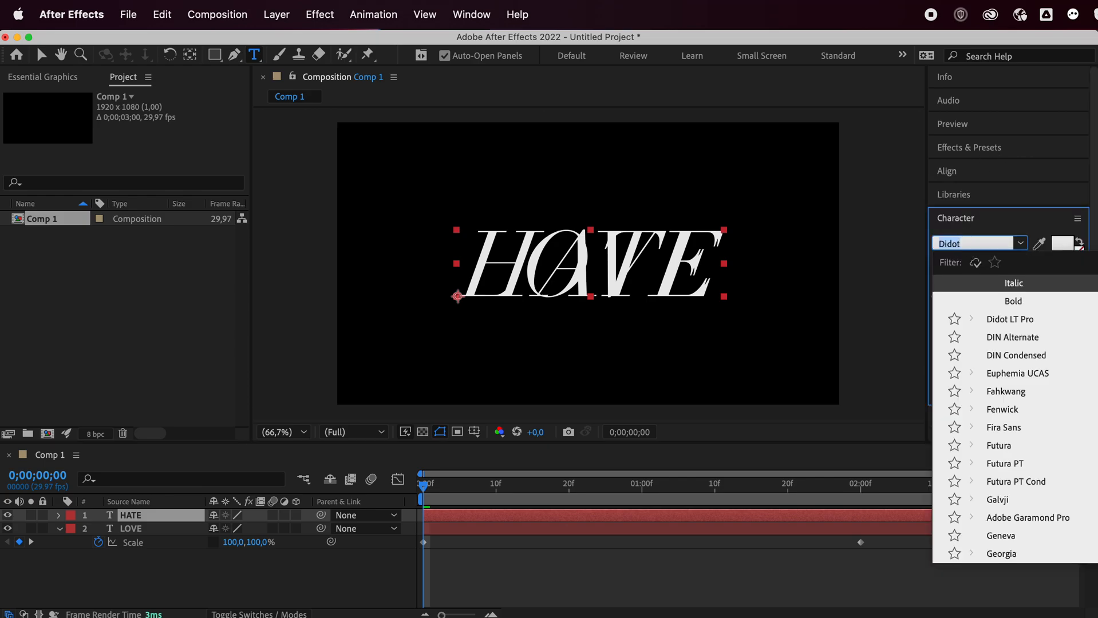
pyautogui.write('helve')
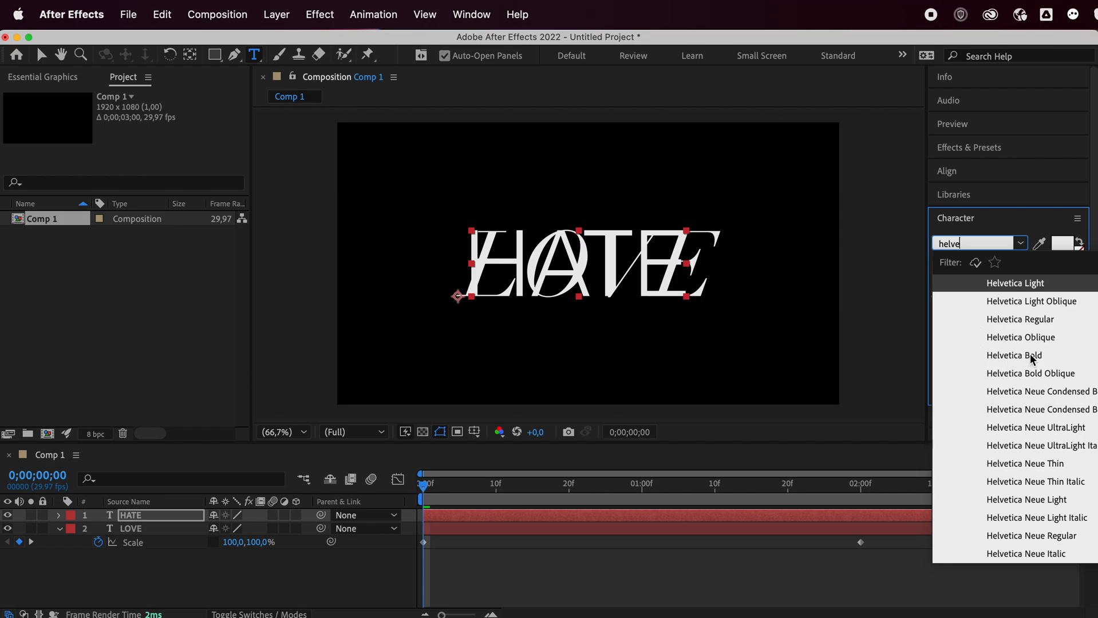
pyautogui.click(1014, 355)
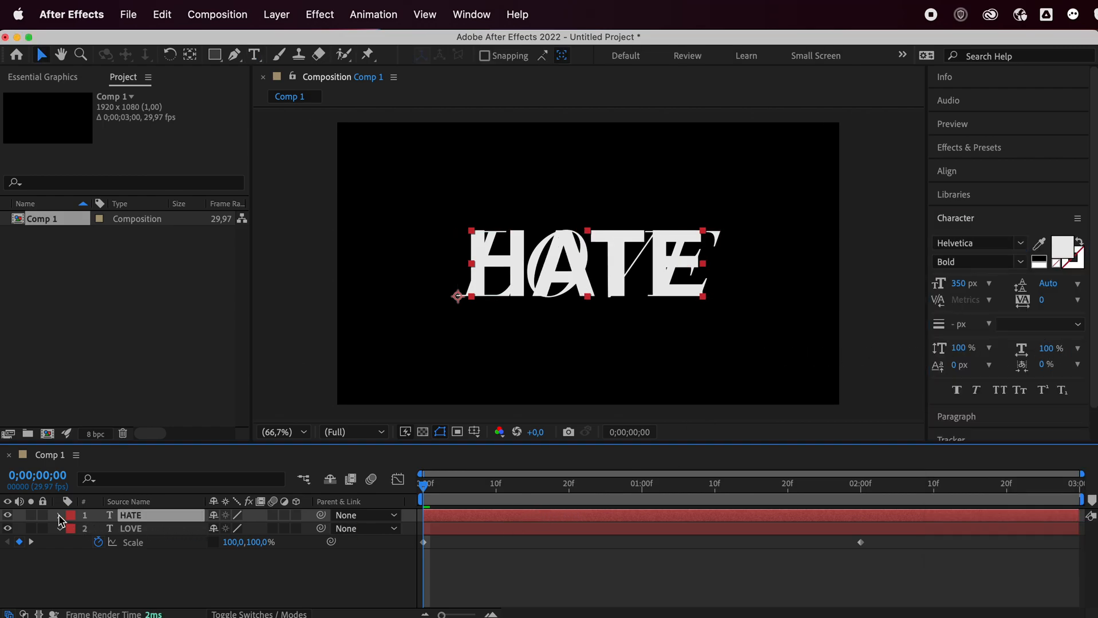
# Swap the Character panel for Align and centre HATE horizontally over LOVE
pyautogui.click(71, 515)
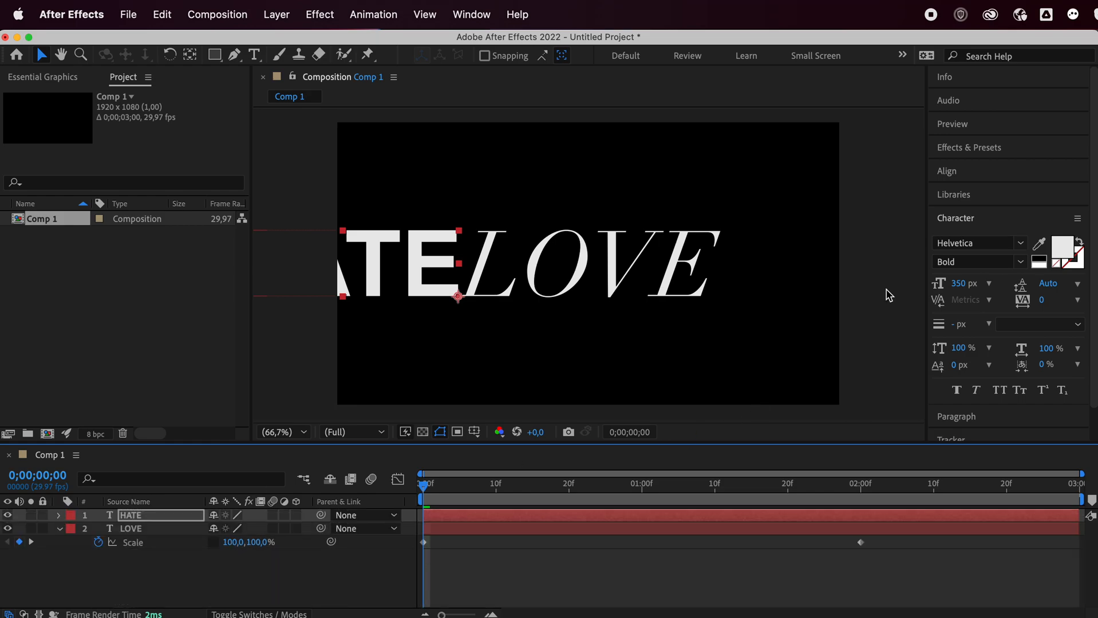
pyautogui.click(955, 218)
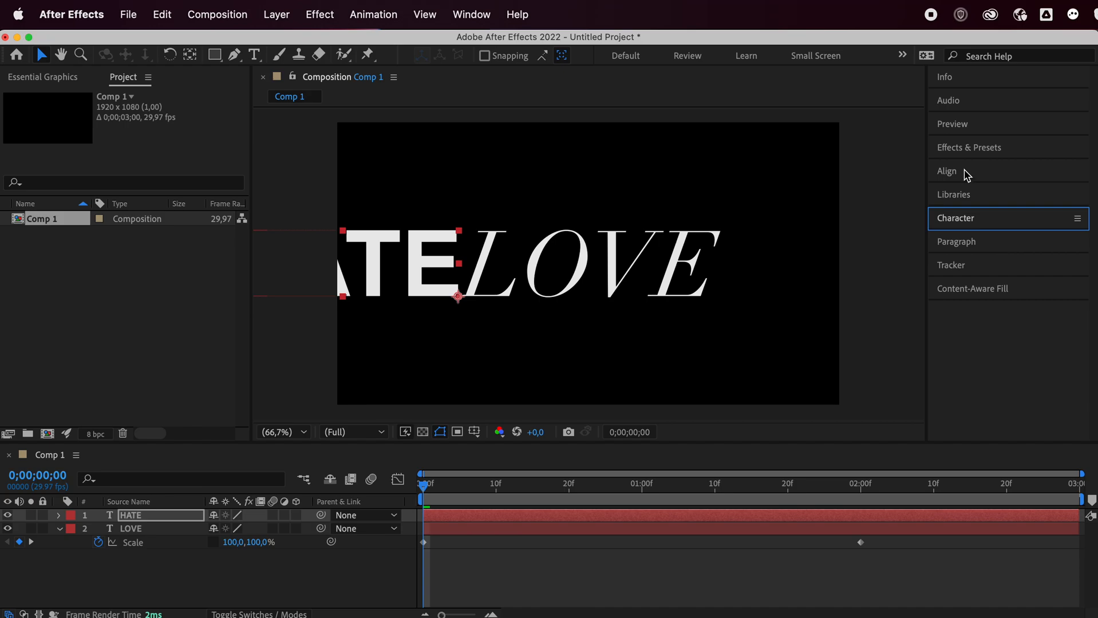
pyautogui.click(945, 170)
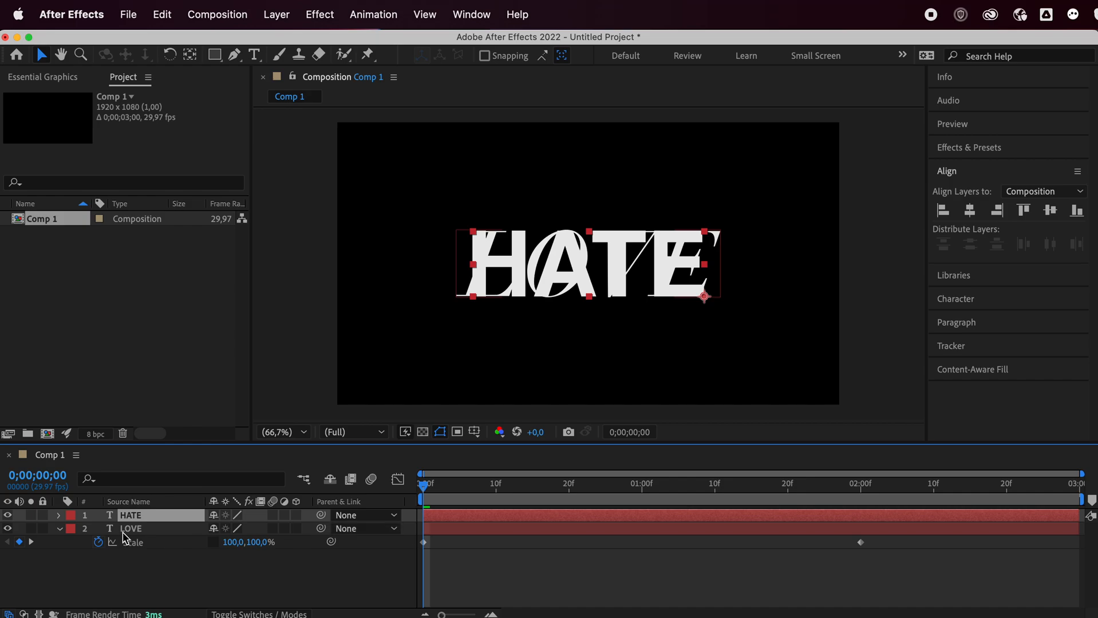
# Apply Easy Ease to both of LOVE's Scale keyframes
pyautogui.click(130, 529)
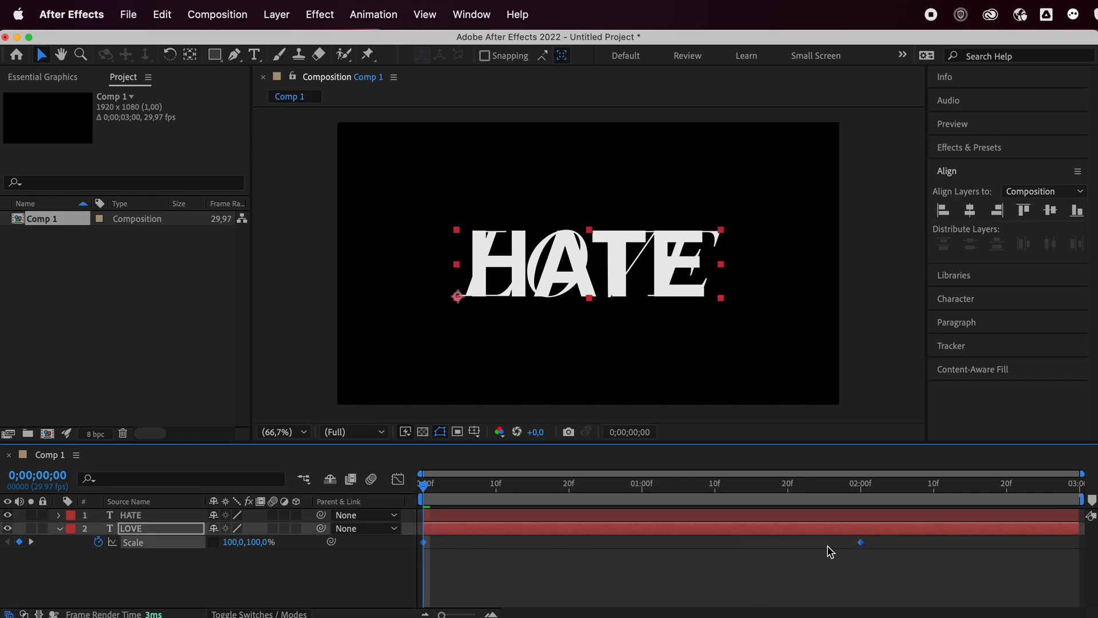
pyautogui.rightClick(423, 543)
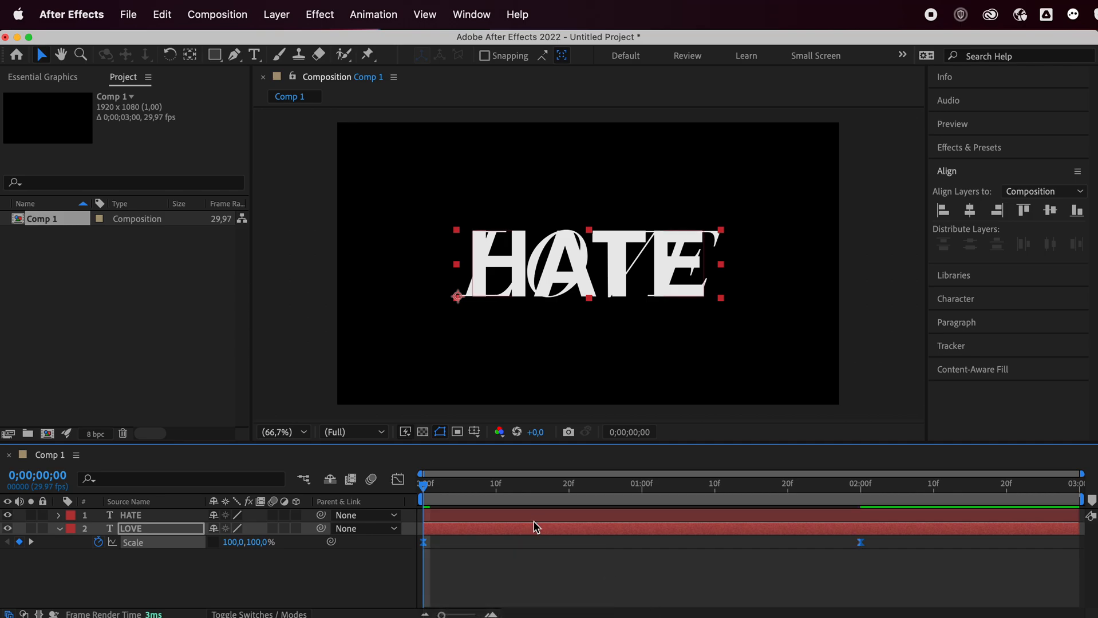
# Ease HATE's Scale keyframes and time-reverse them so HATE grows from 0% as LOVE shrinks
pyautogui.click(131, 515)
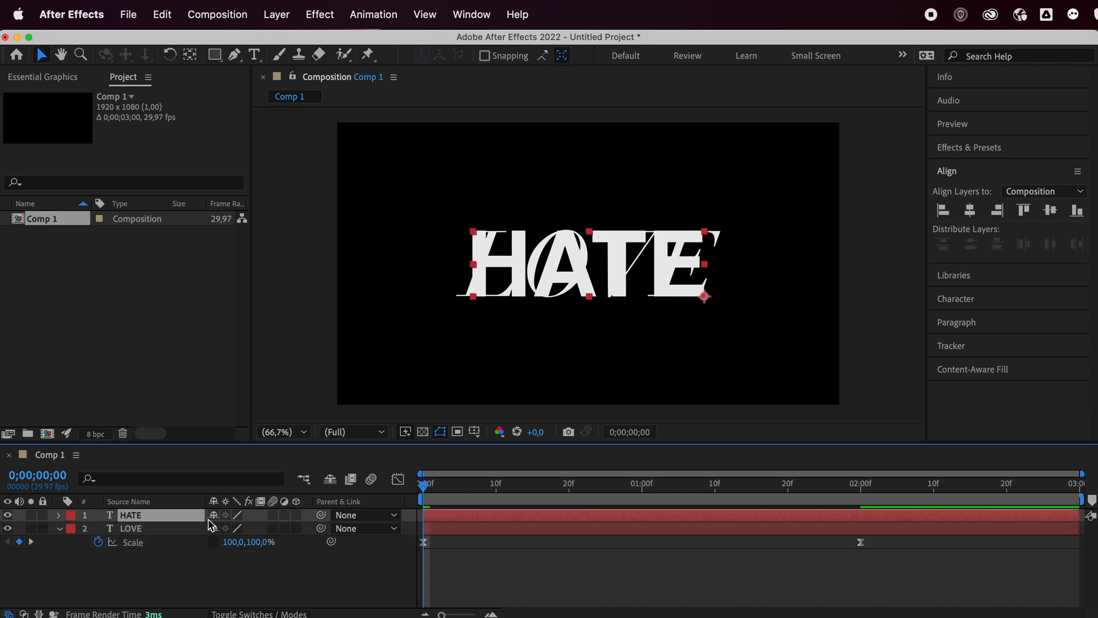
pyautogui.click(59, 515)
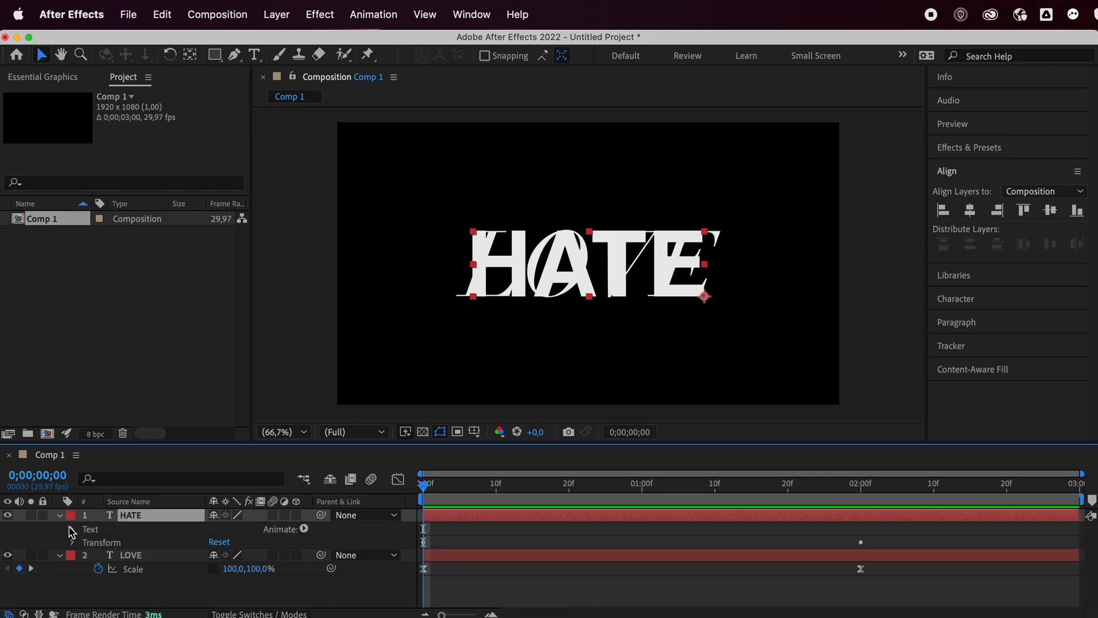
pyautogui.click(71, 529)
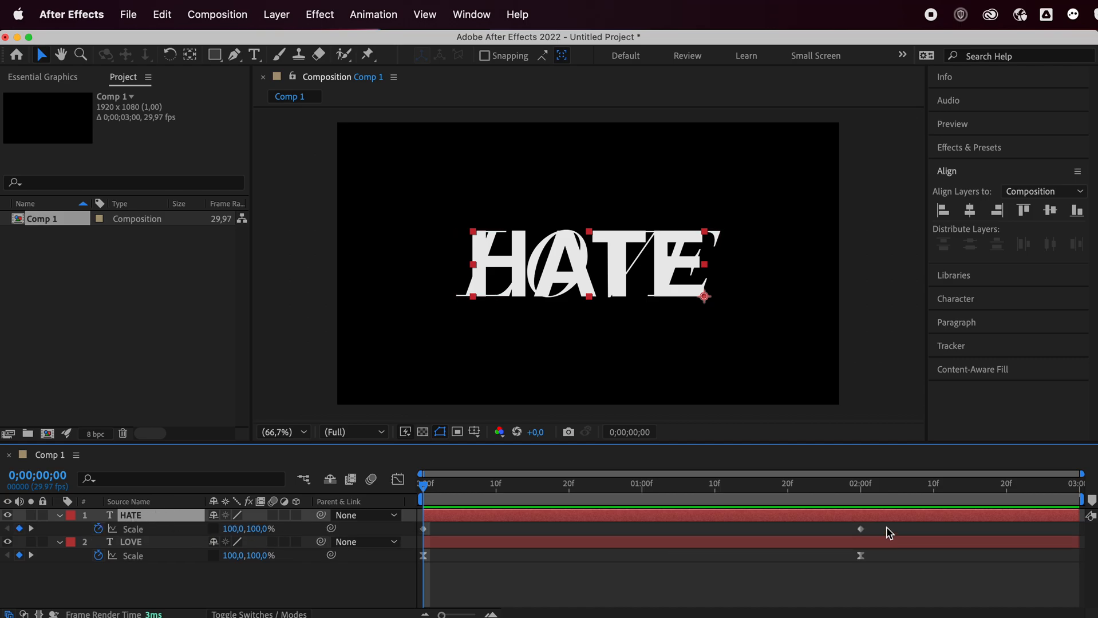
pyautogui.rightClick(859, 529)
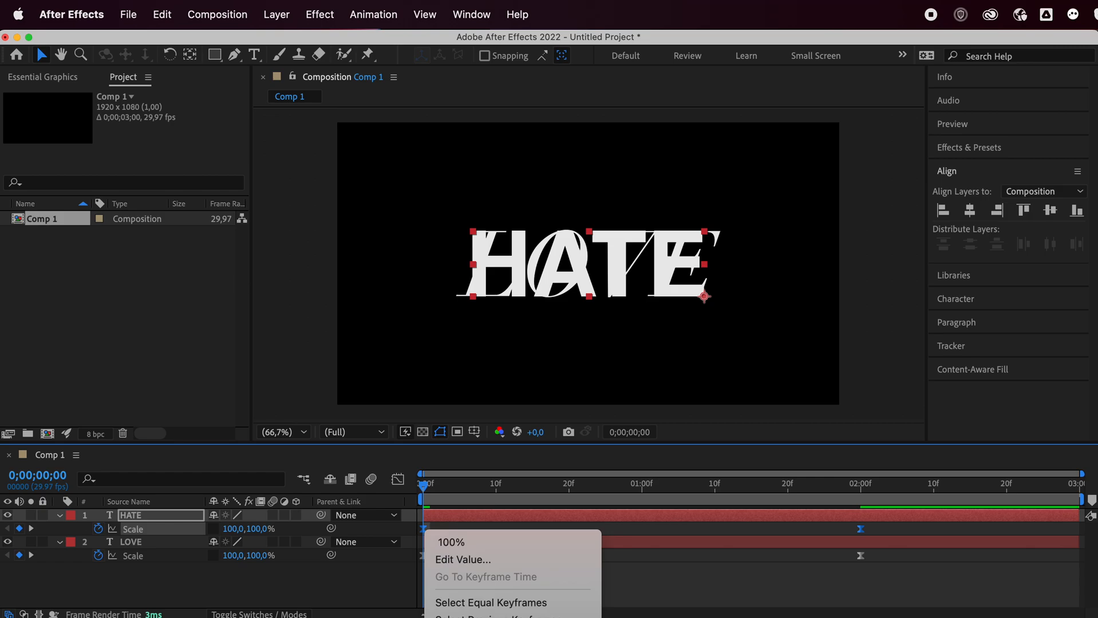
pyautogui.click(451, 541)
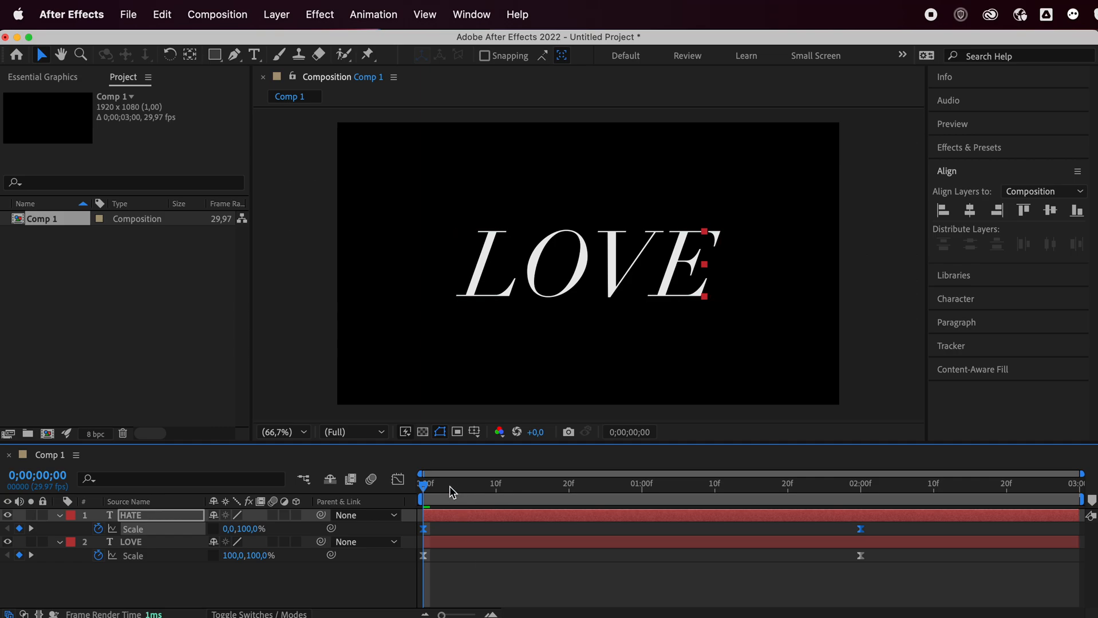
pyautogui.moveTo(425, 488)
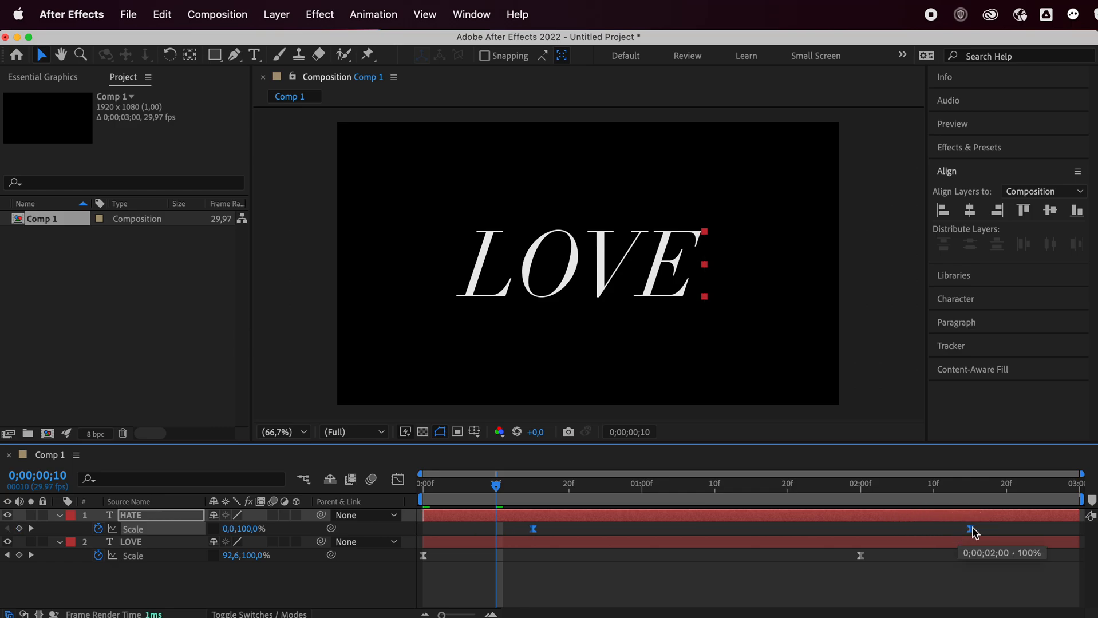
# Drag the Scale keyframes about 15 frames later so the swap starts half a second in
pyautogui.click(130, 541)
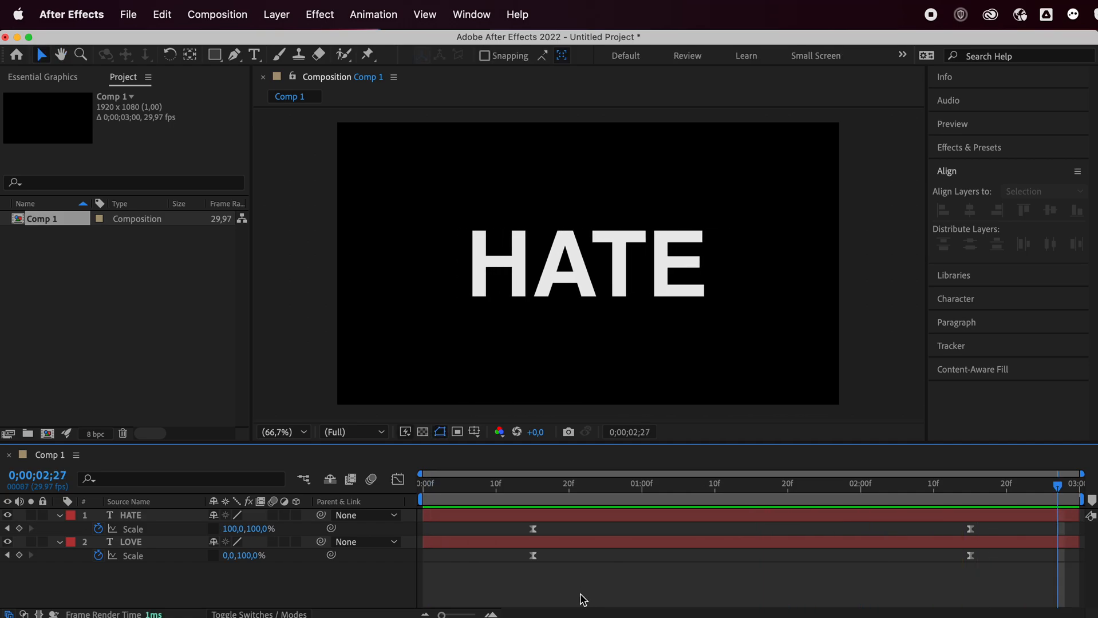
pyautogui.moveTo(582, 600)
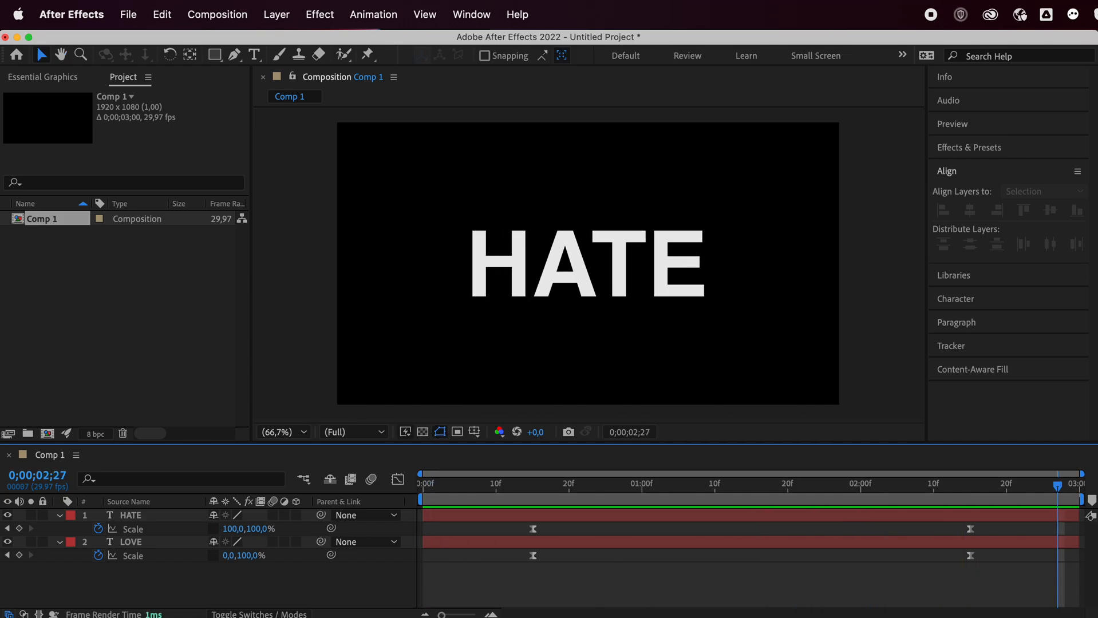